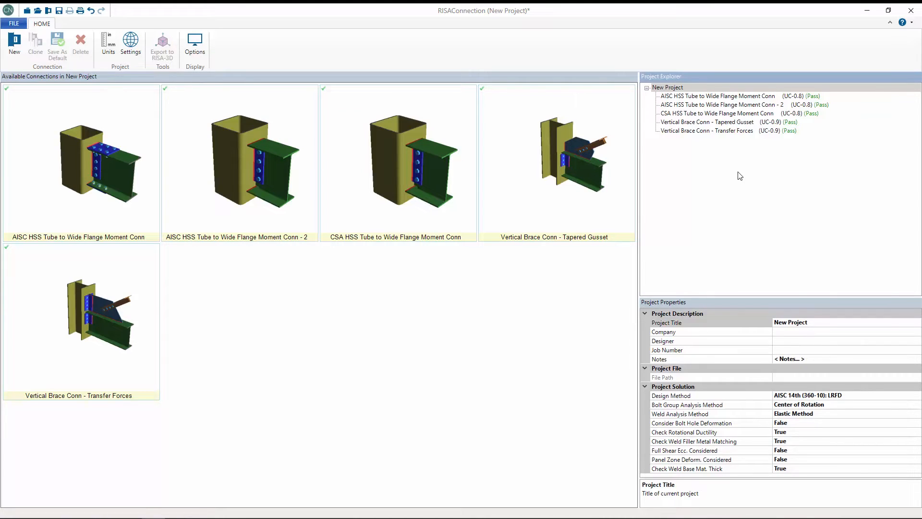
# - Set the project design code to CSA S16-14 (Canadian) in Settings
pyautogui.click(81, 162)
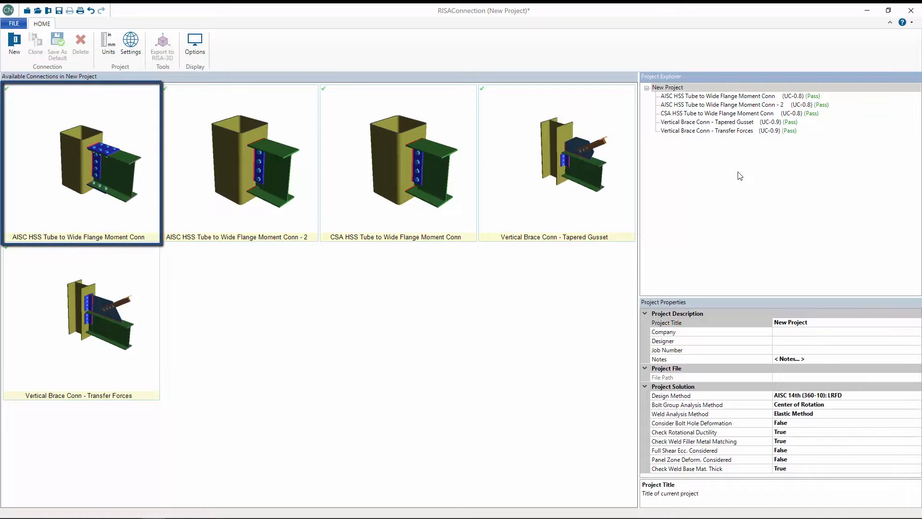
pyautogui.click(240, 162)
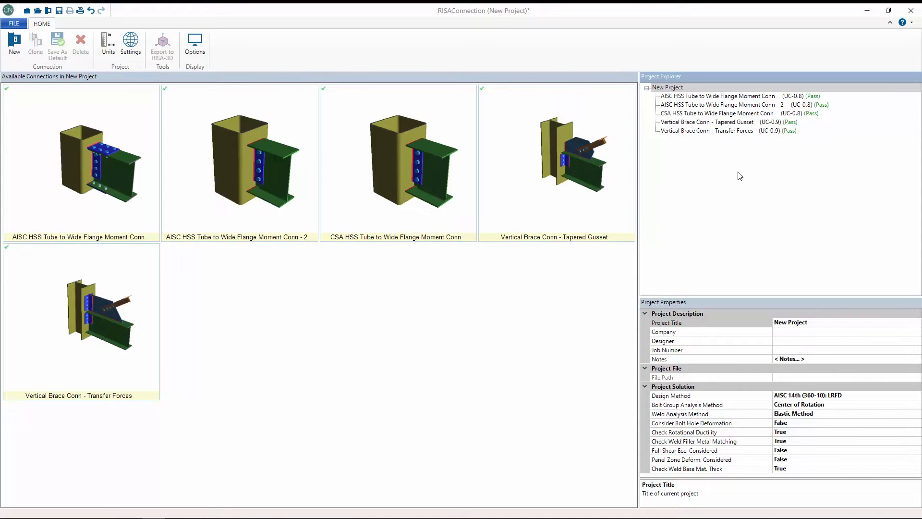
pyautogui.moveTo(543, 179)
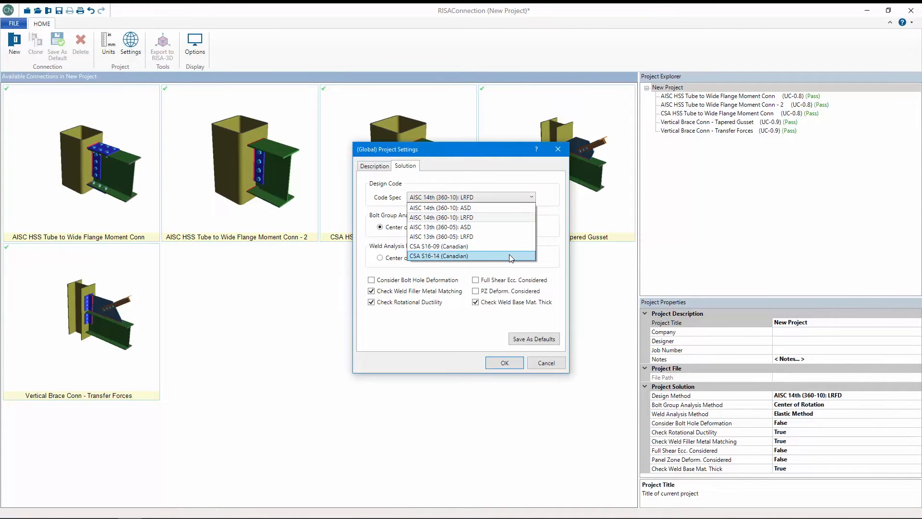
pyautogui.click(438, 255)
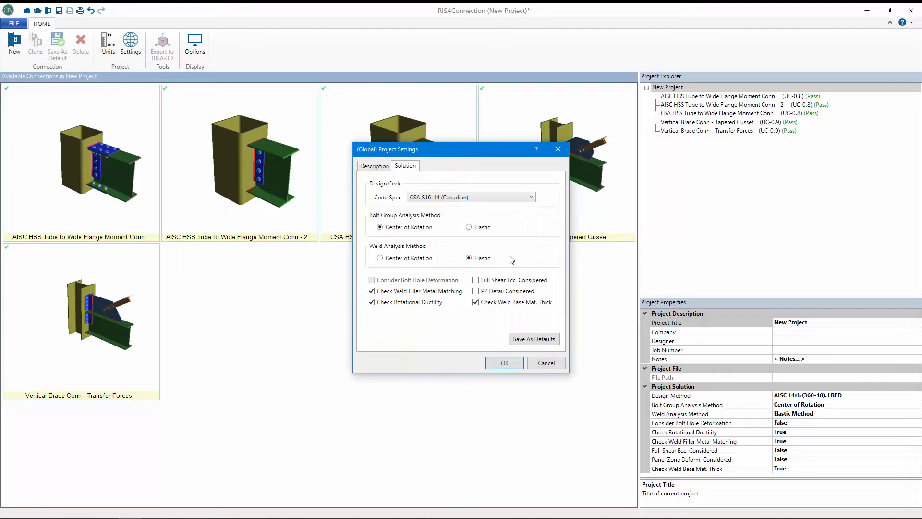
pyautogui.click(503, 362)
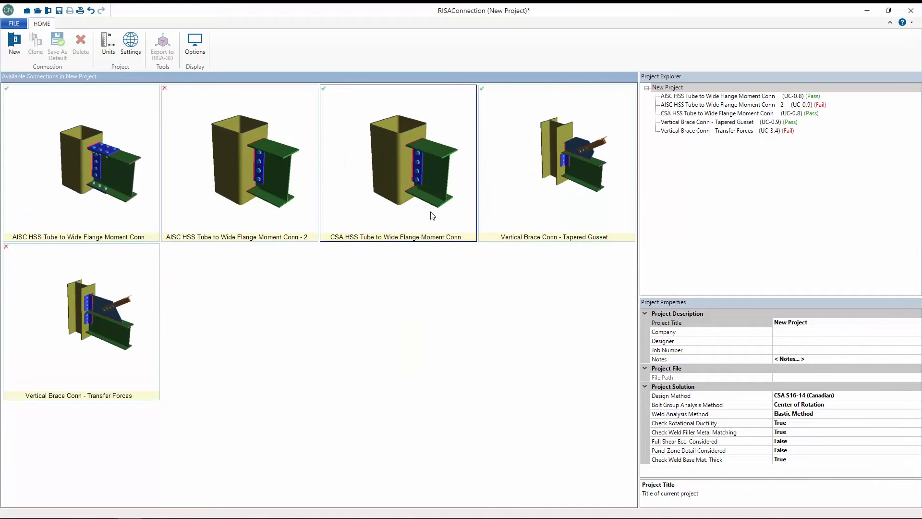
# - Review the CSA HSS tube moment connection, then switch to the Transfer Forces brace connection
pyautogui.doubleClick(398, 162)
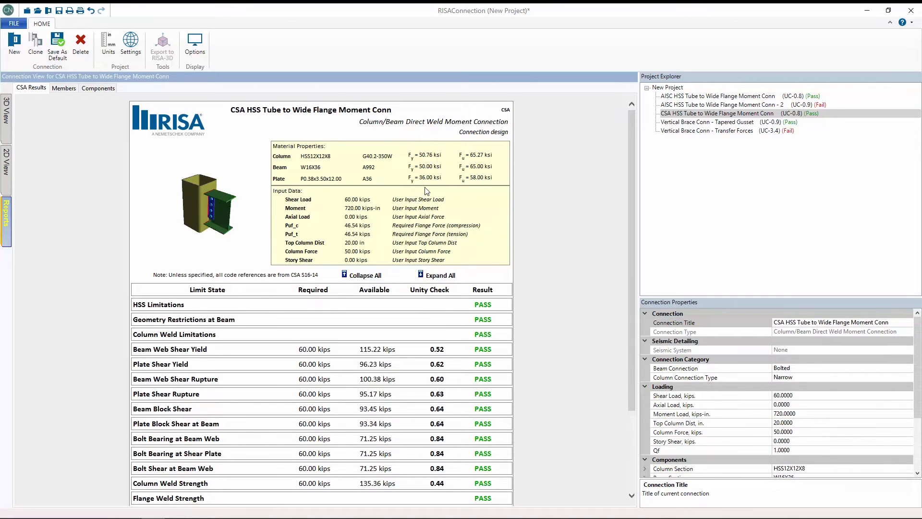
pyautogui.moveTo(705, 134)
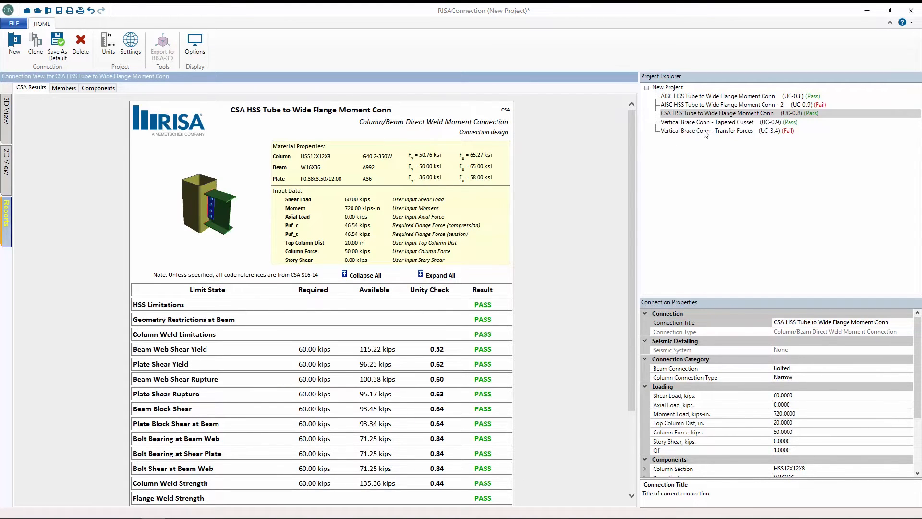
pyautogui.click(705, 130)
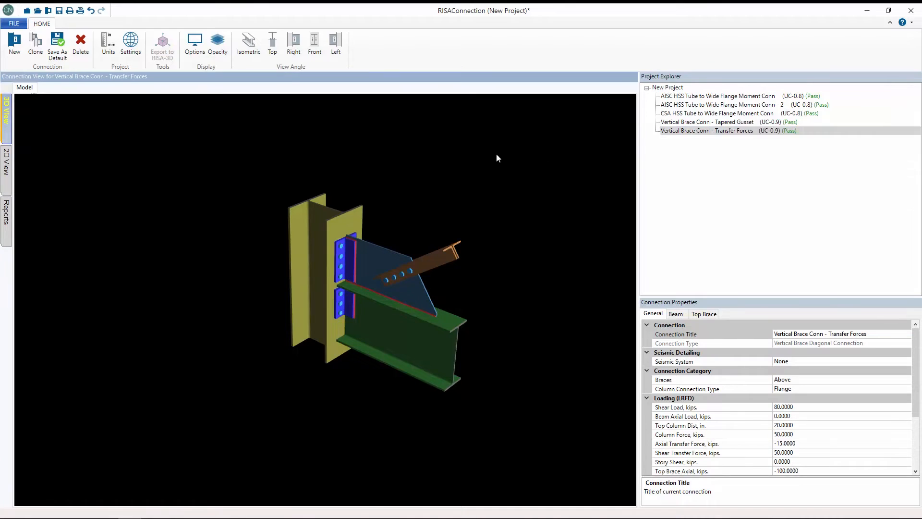
# - Read the Transfer Forces design report, then show the Tapered Gusset connection in 2D side view
pyautogui.click(6, 220)
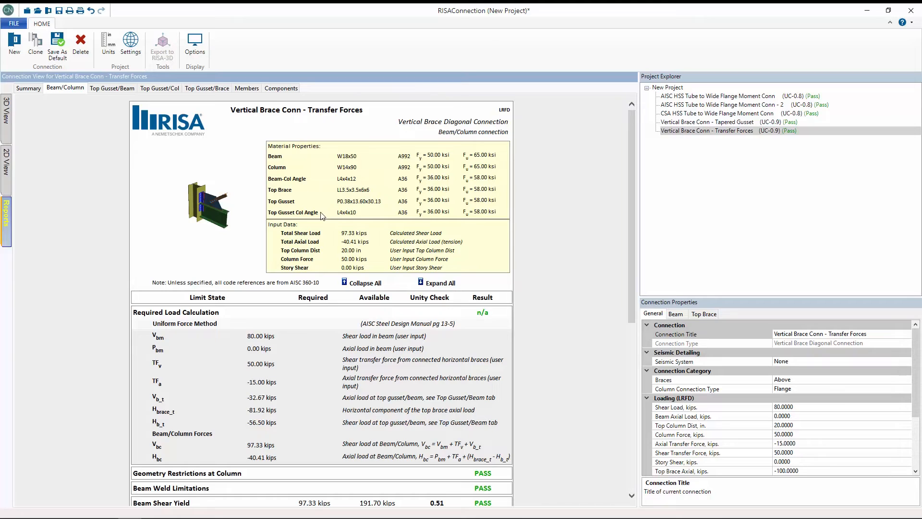
pyautogui.click(707, 121)
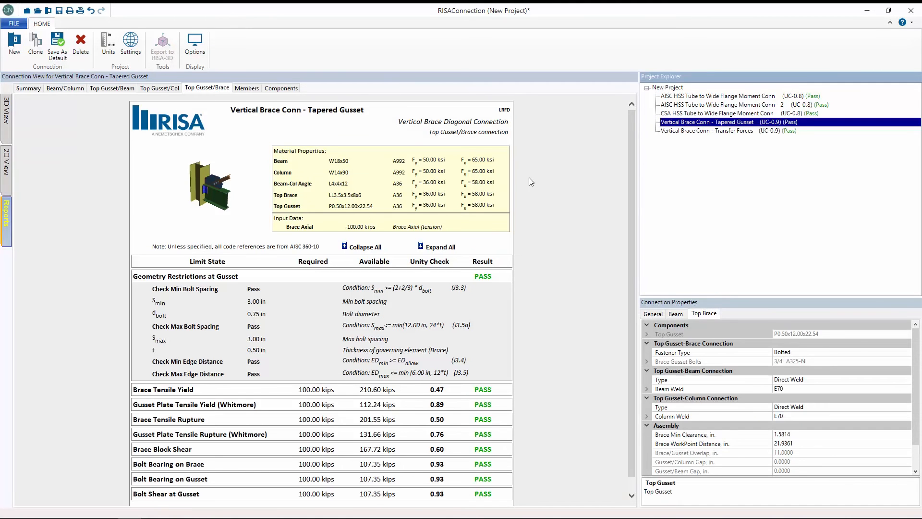
pyautogui.click(5, 170)
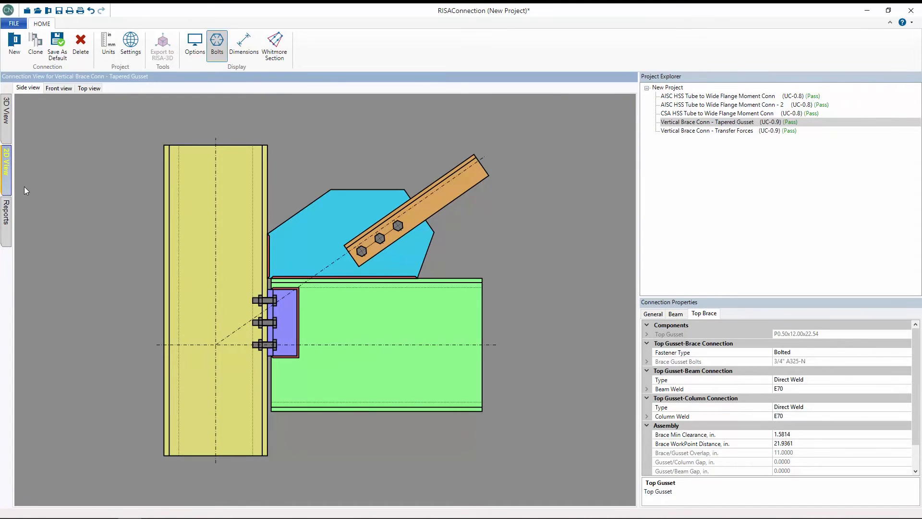
pyautogui.moveTo(491, 294)
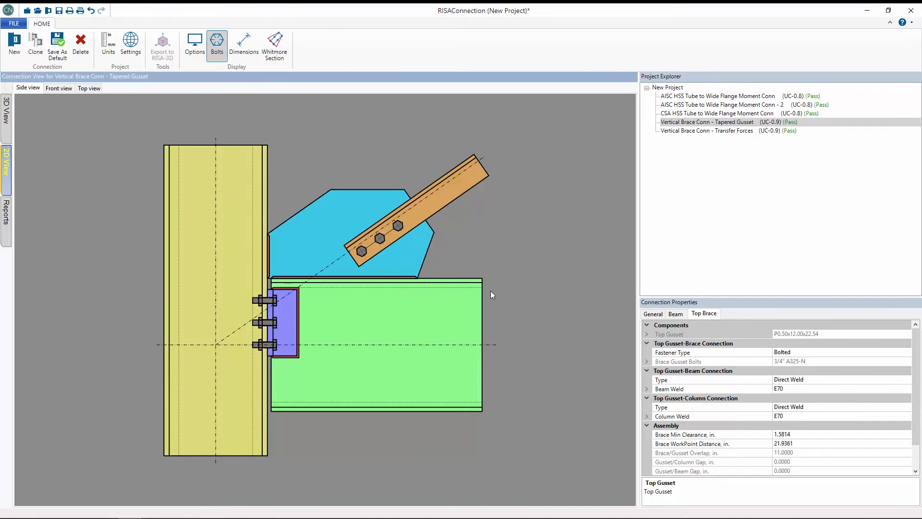
# - Expand the Top Gusset properties to show its custom taper cuts and 20-degree right taper
pyautogui.click(669, 334)
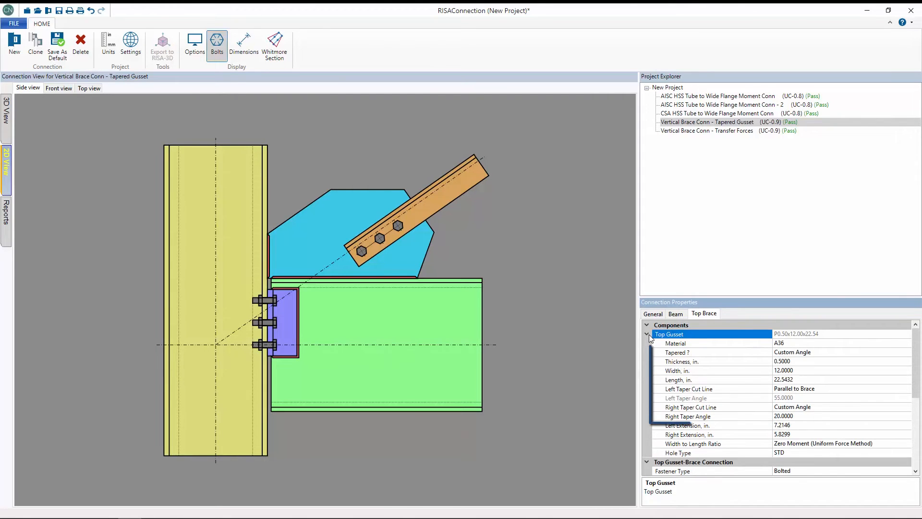